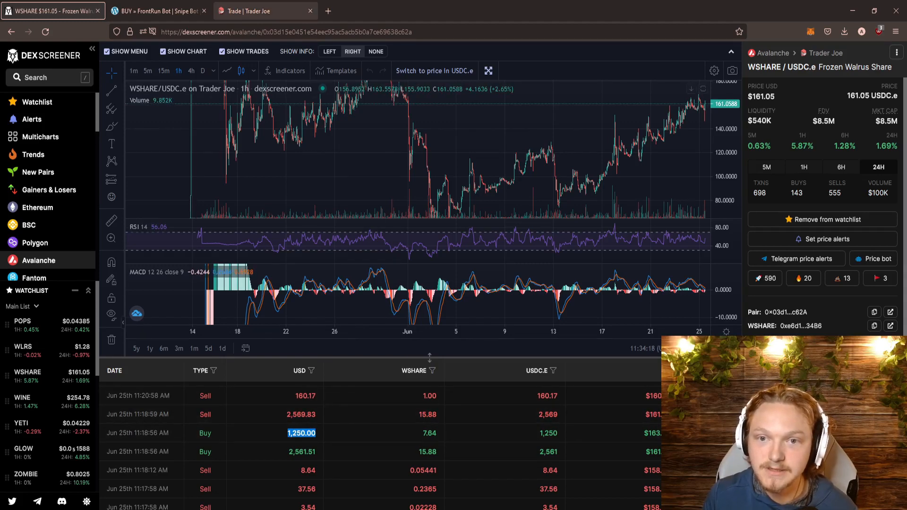
Switch from the DEX Screener WSHARE chart to the Trader Joe WLRS/USDC.e swap page.
left_click(265, 10)
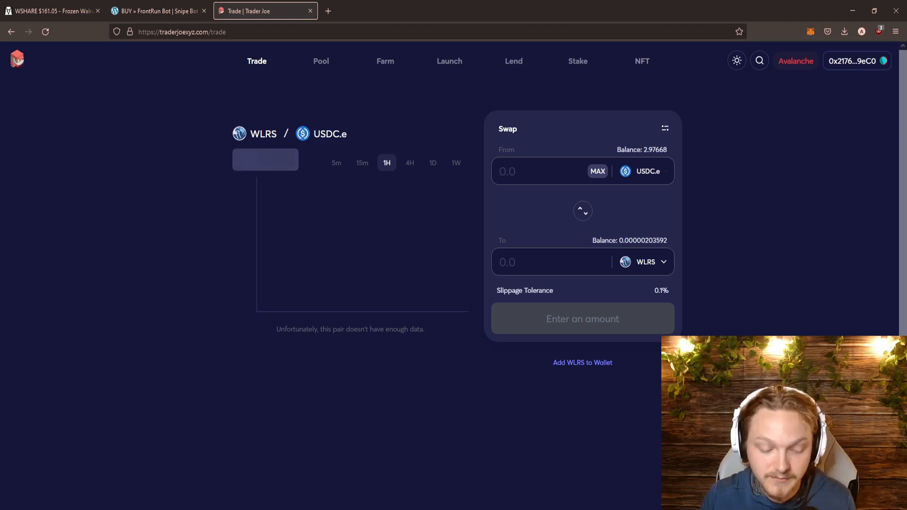
Preview a 2 USDC.e quote, then set slippage tolerance to 10% in swap settings.
type("2")
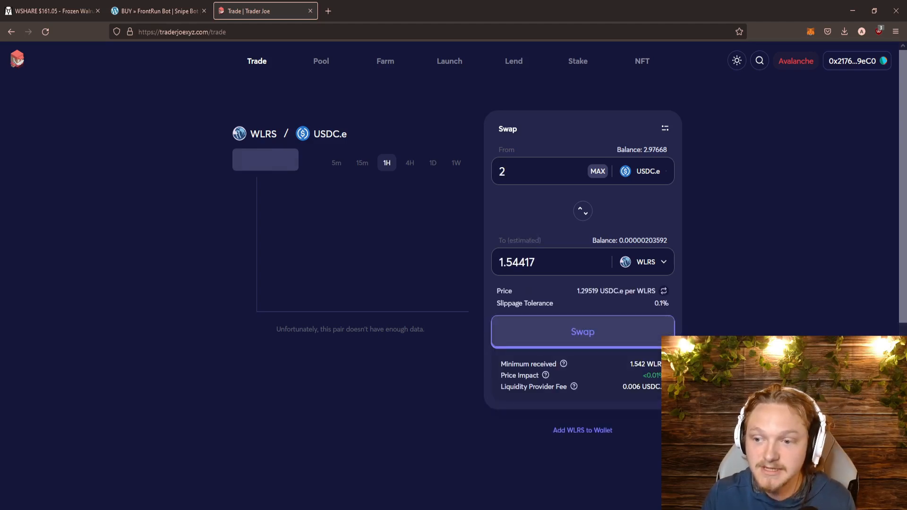
left_click(517, 262)
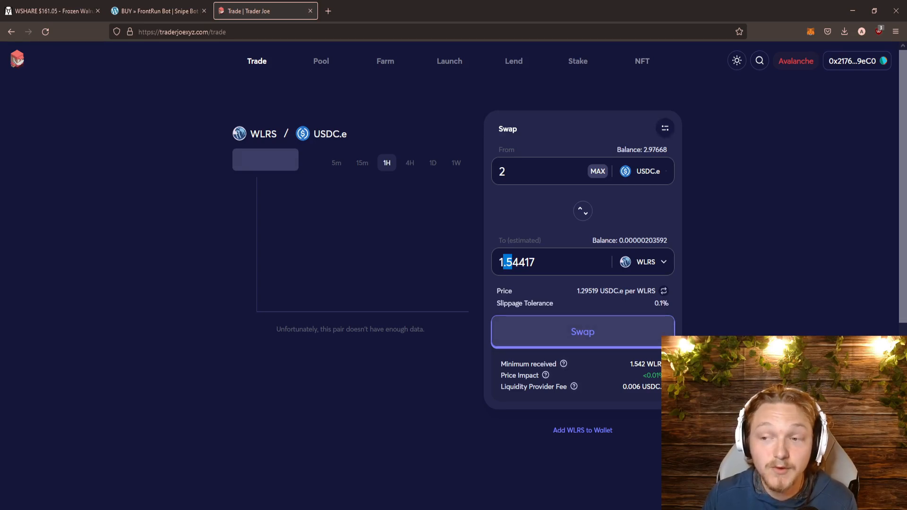
left_click(664, 127)
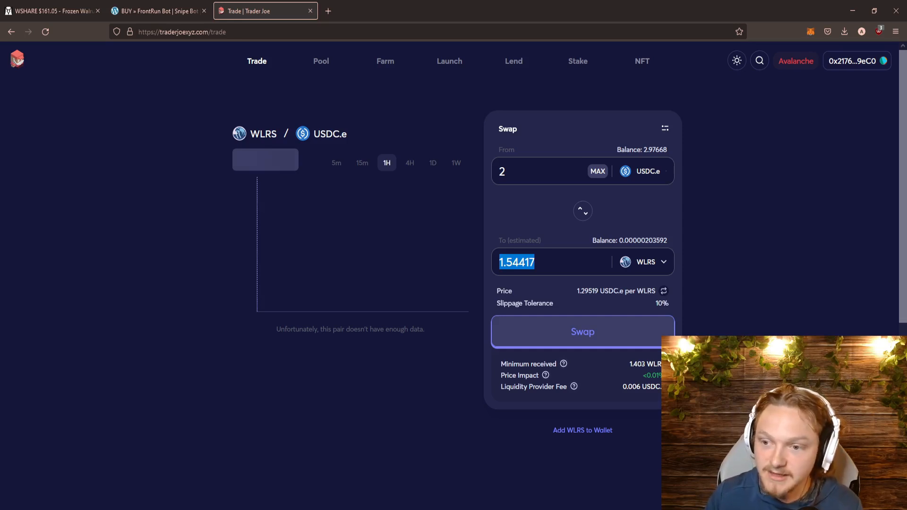
type("5000")
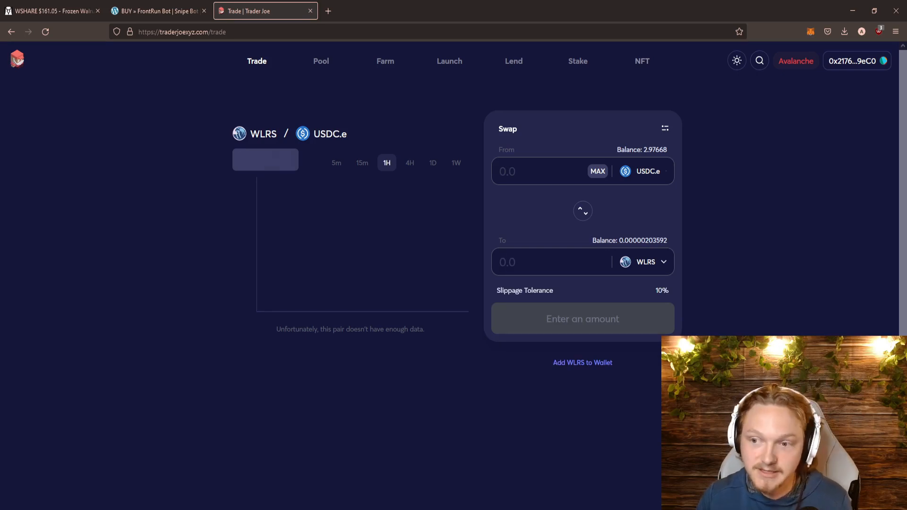
Swap the full 2.976684 USDC.e balance for 2.29825 WLRS at 1% slippage.
left_click(597, 171)
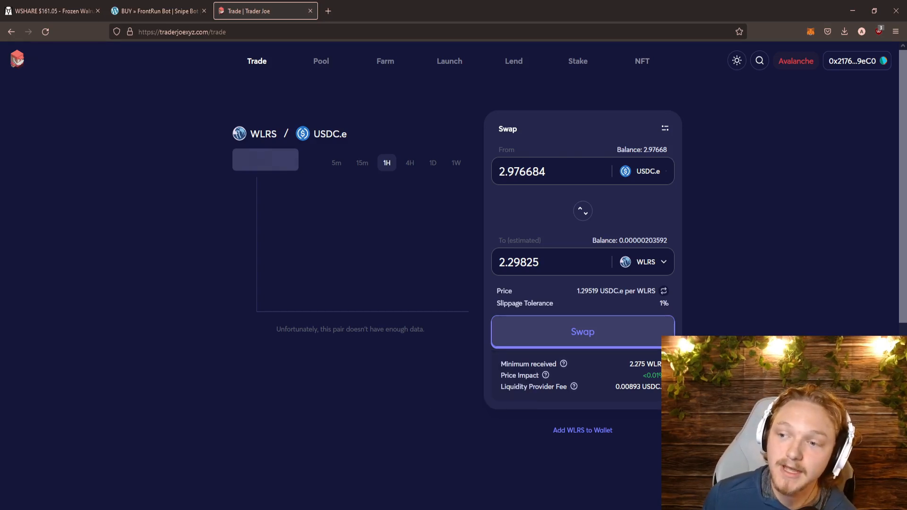
left_click(664, 127)
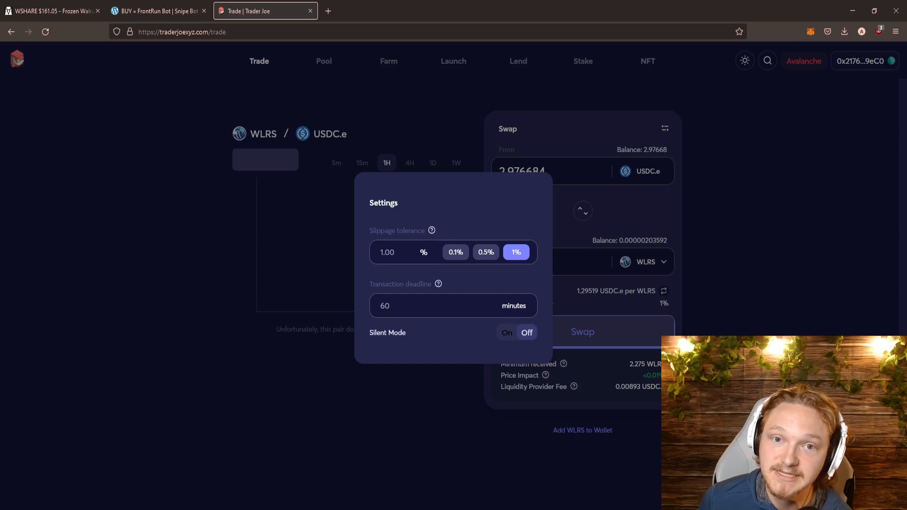
Keep custom slippage at 1% and move to the FrontRunBot sandwich bot article.
left_click(387, 253)
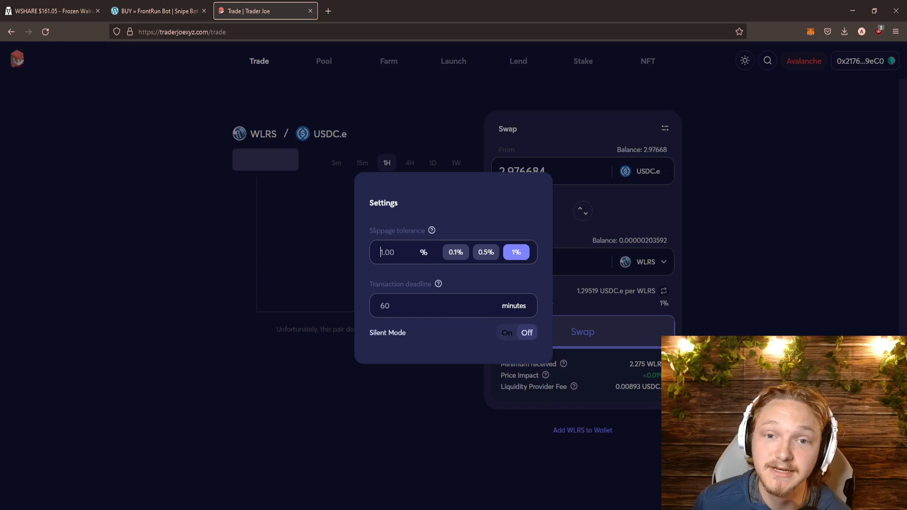
left_click(155, 10)
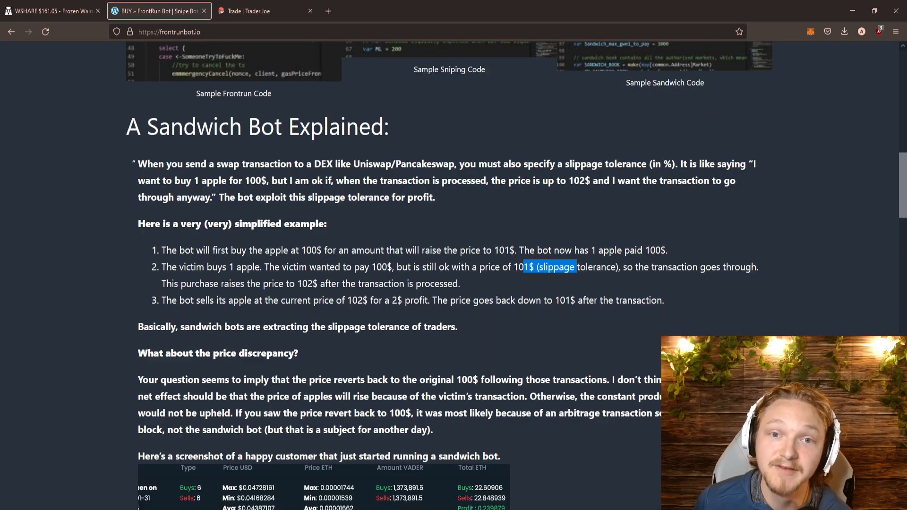
Read through the sandwich bot and front-run bot explanations, then return to the WSHARE/USDC.e chart.
scroll("up", 3)
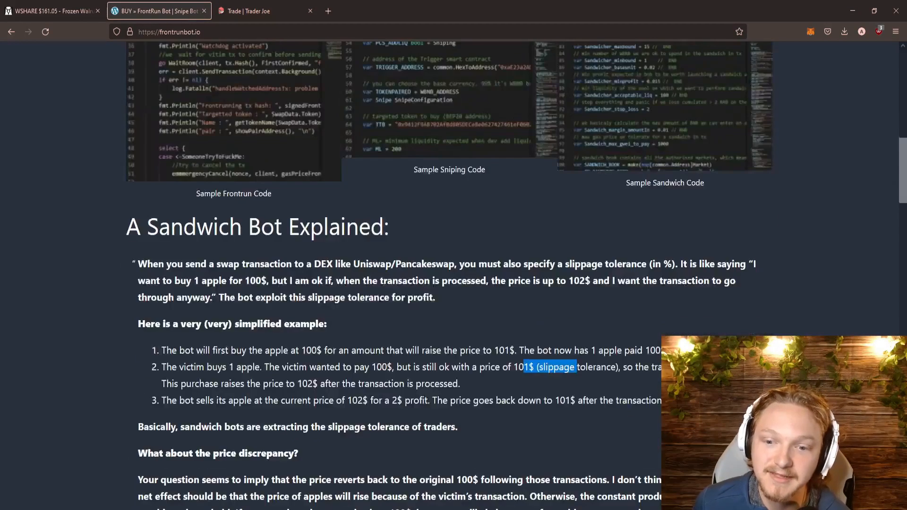
scroll("down", 3)
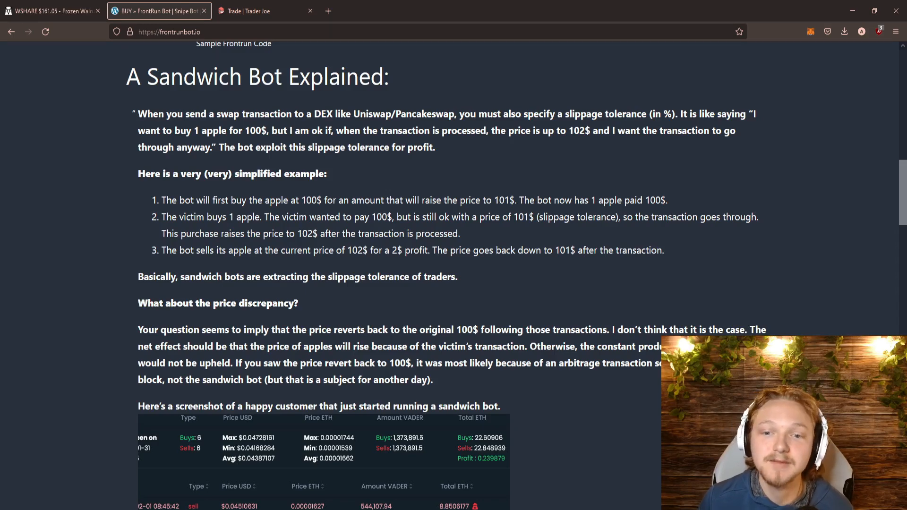
scroll("down", 3)
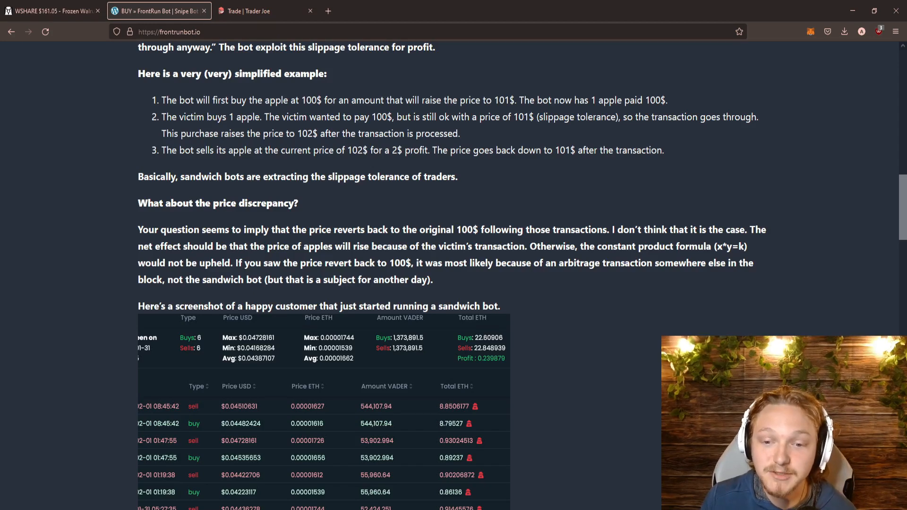
scroll("down", 3)
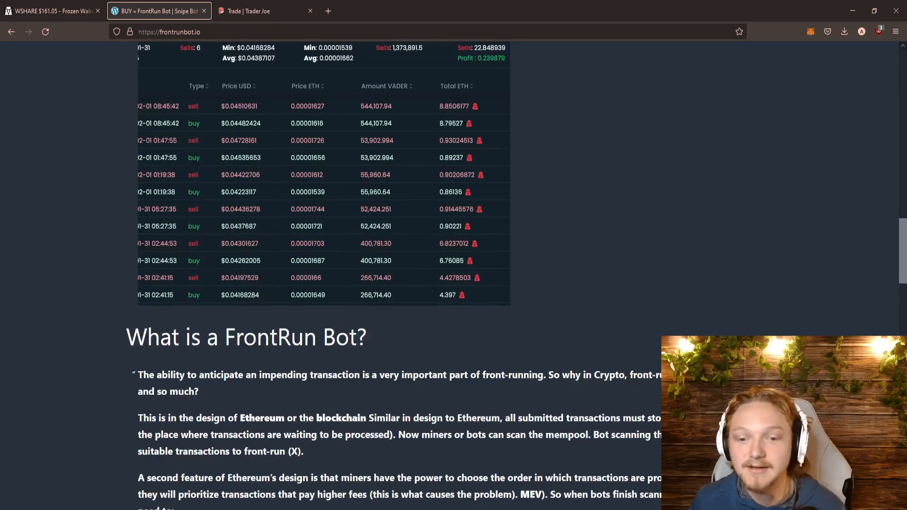
scroll("down", 3)
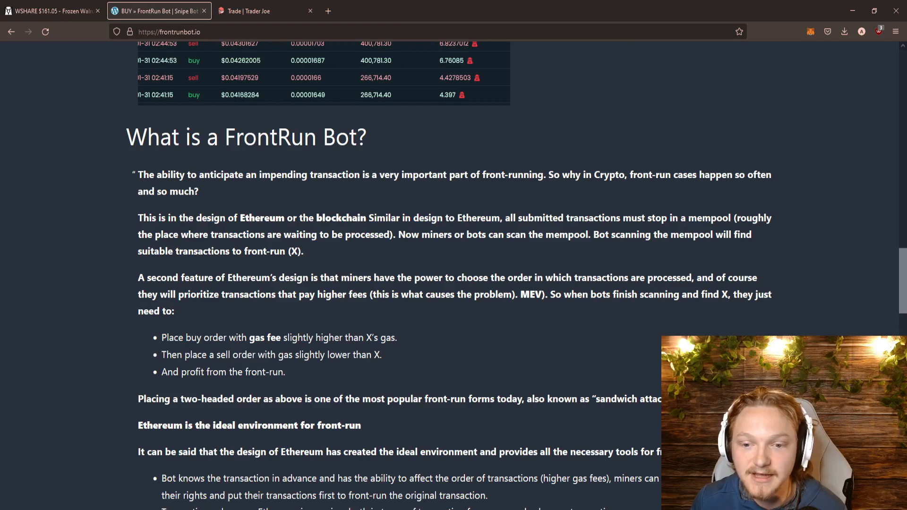
scroll("down", 3)
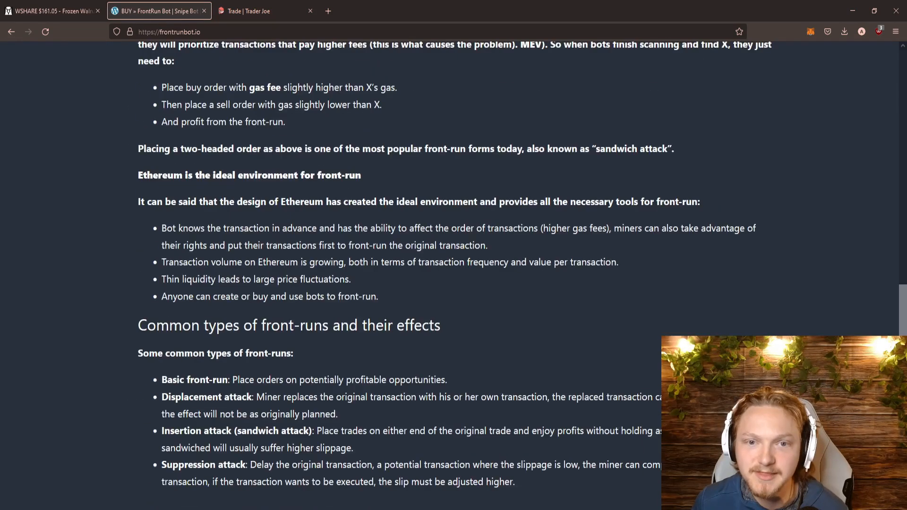
left_click(52, 10)
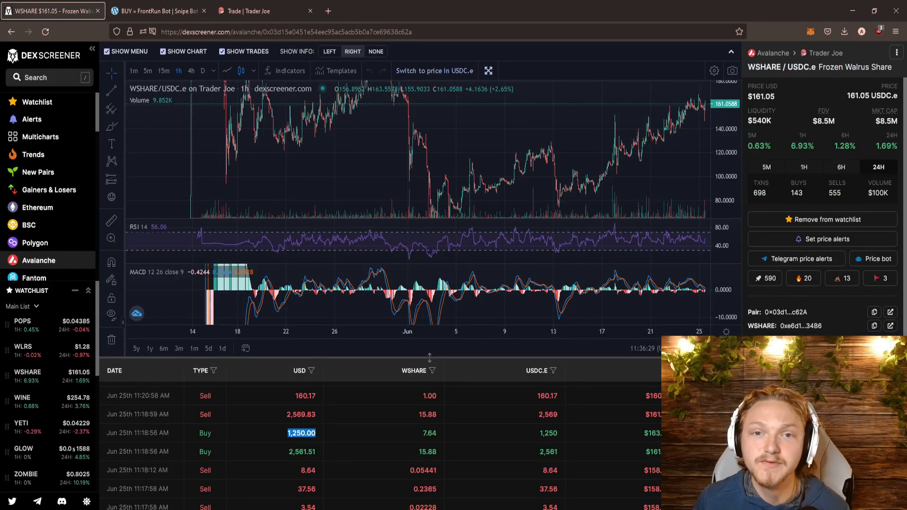